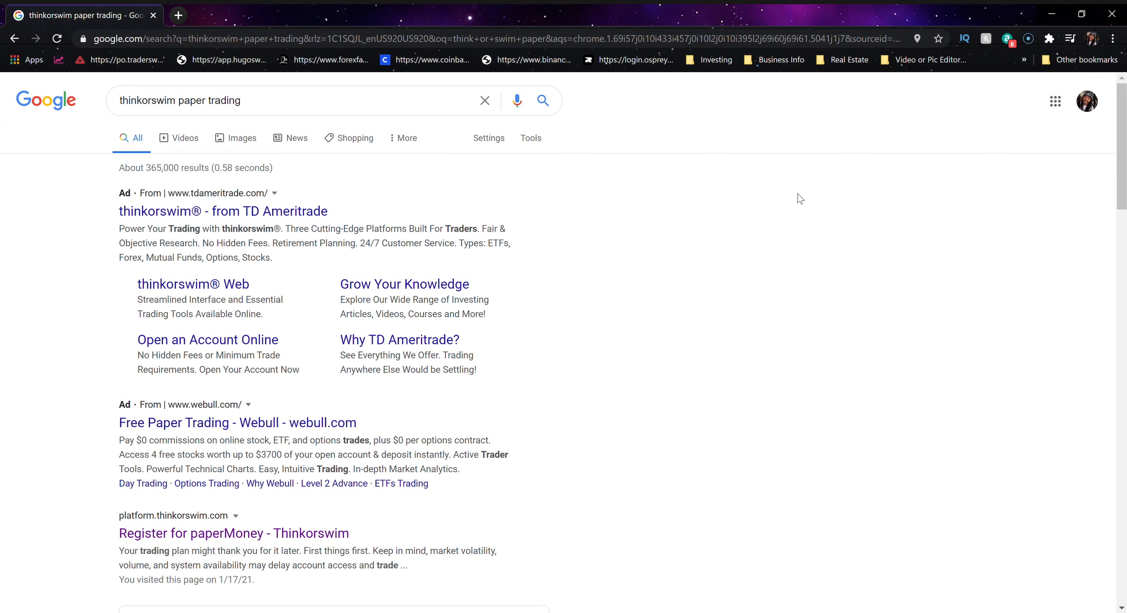
{"action": "mouse_move", "coordinate": [740, 253]}
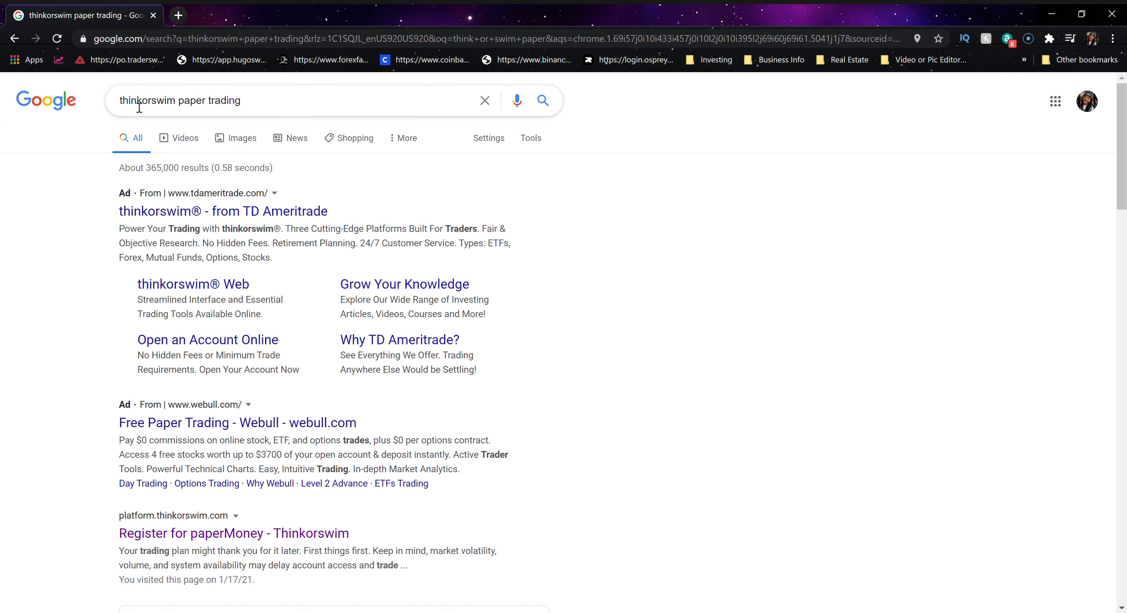
Open the 'Register for paperMoney - Thinkorswim' search result to reach the TD Ameritrade account question
{"action": "scroll", "scroll_direction": "down", "scroll_amount": 3}
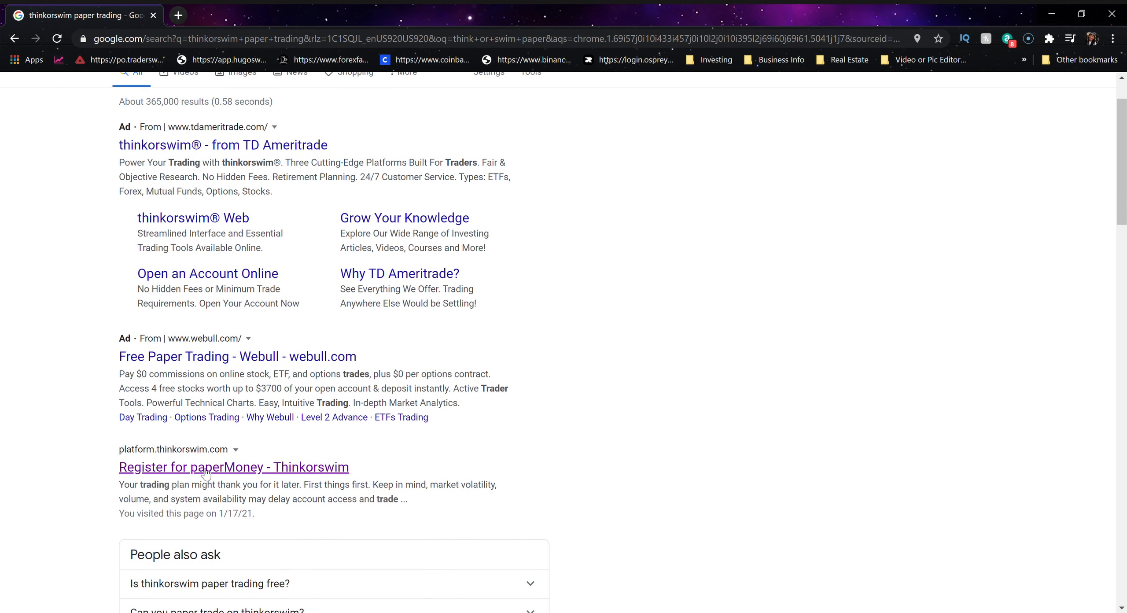
{"action": "left_click", "coordinate": [234, 467]}
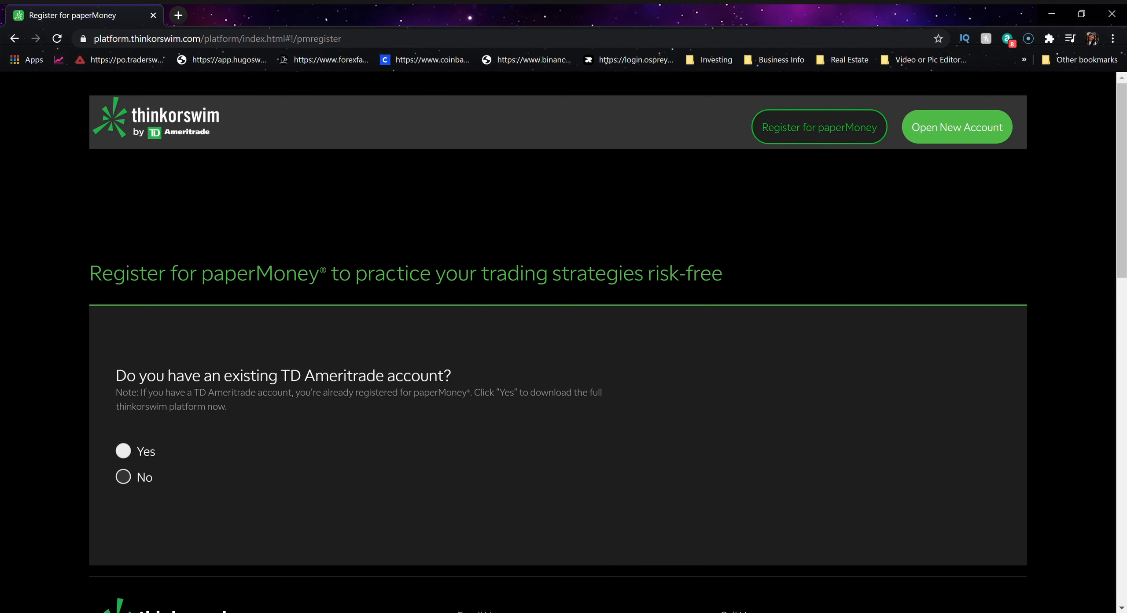
{"action": "mouse_move", "coordinate": [357, 112]}
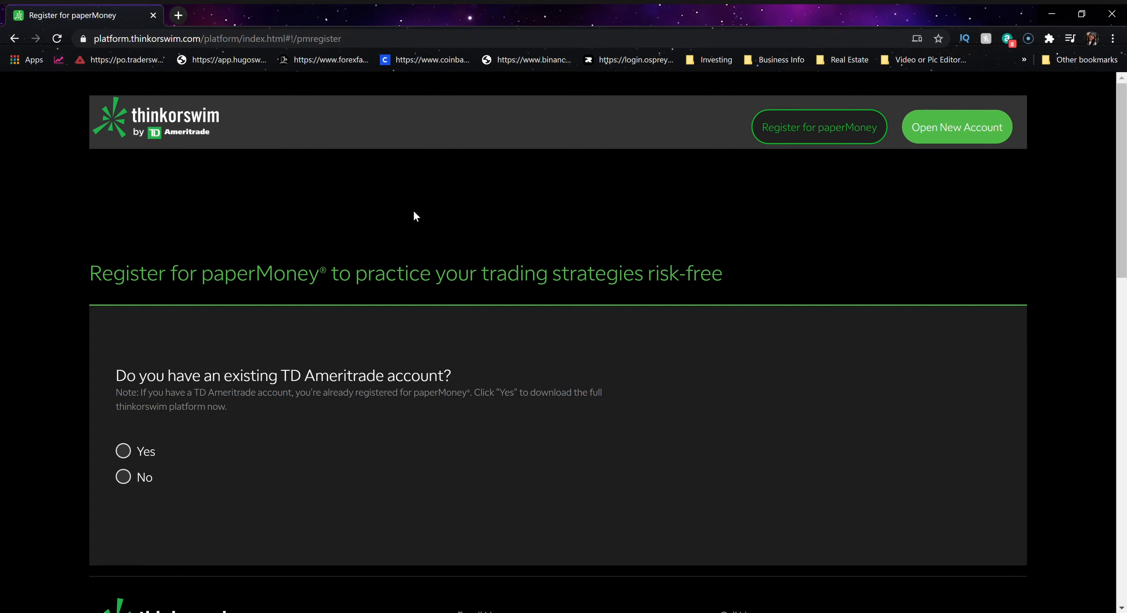
{"action": "mouse_move", "coordinate": [798, 164]}
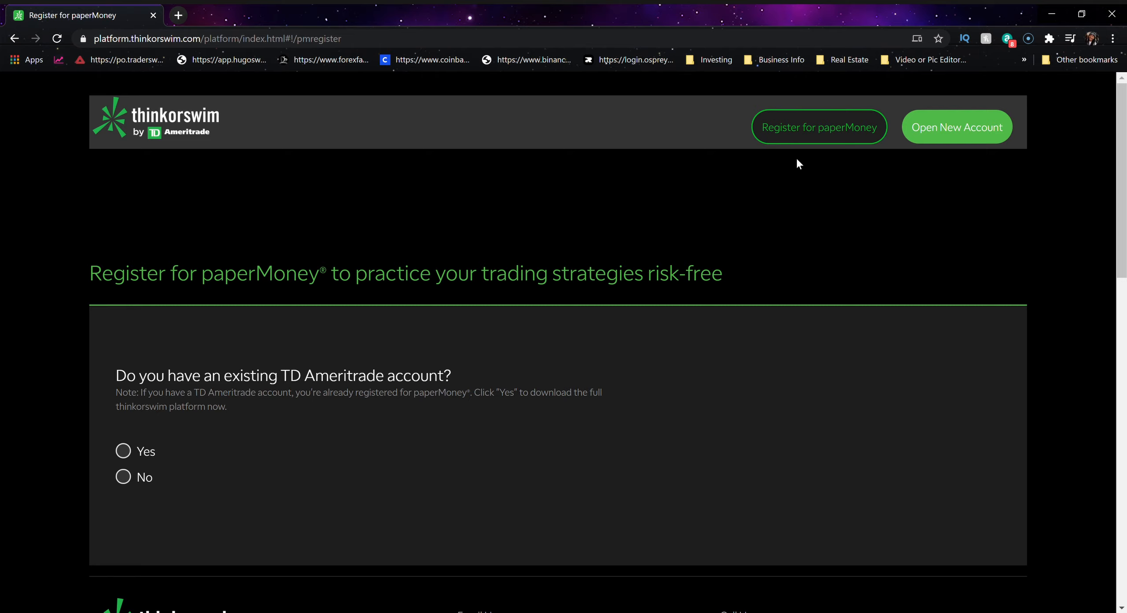
{"action": "mouse_move", "coordinate": [808, 134]}
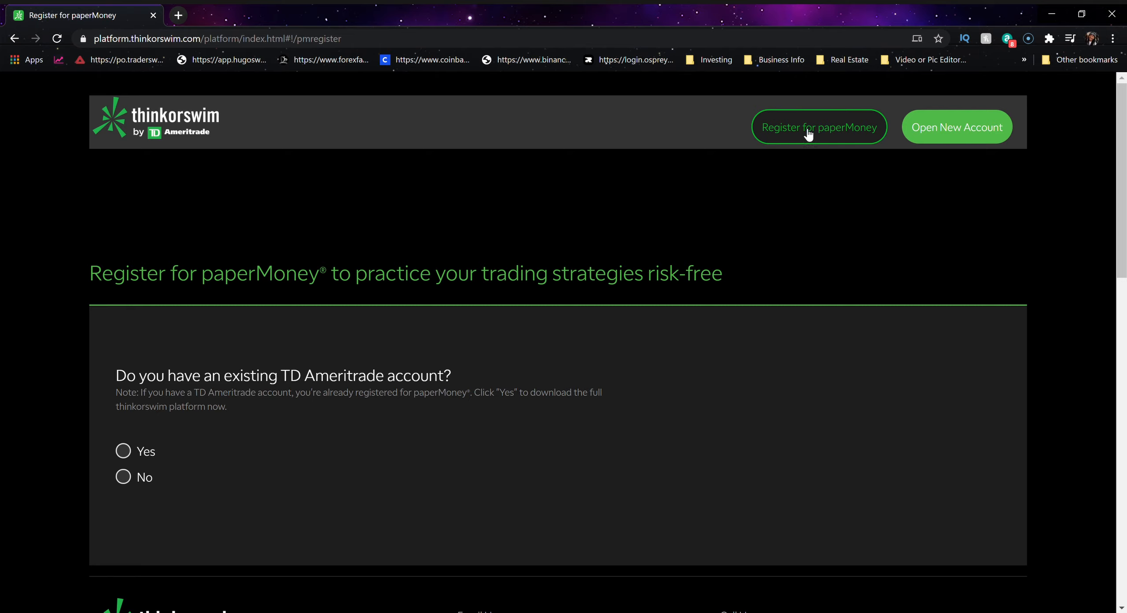
{"action": "mouse_move", "coordinate": [862, 245]}
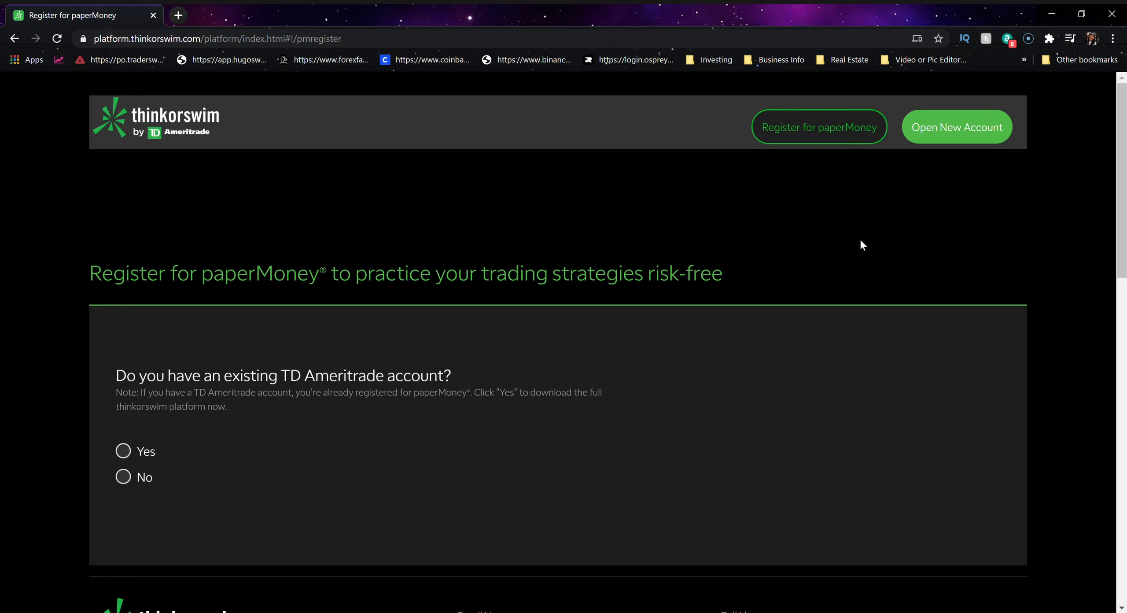
{"action": "mouse_move", "coordinate": [775, 243]}
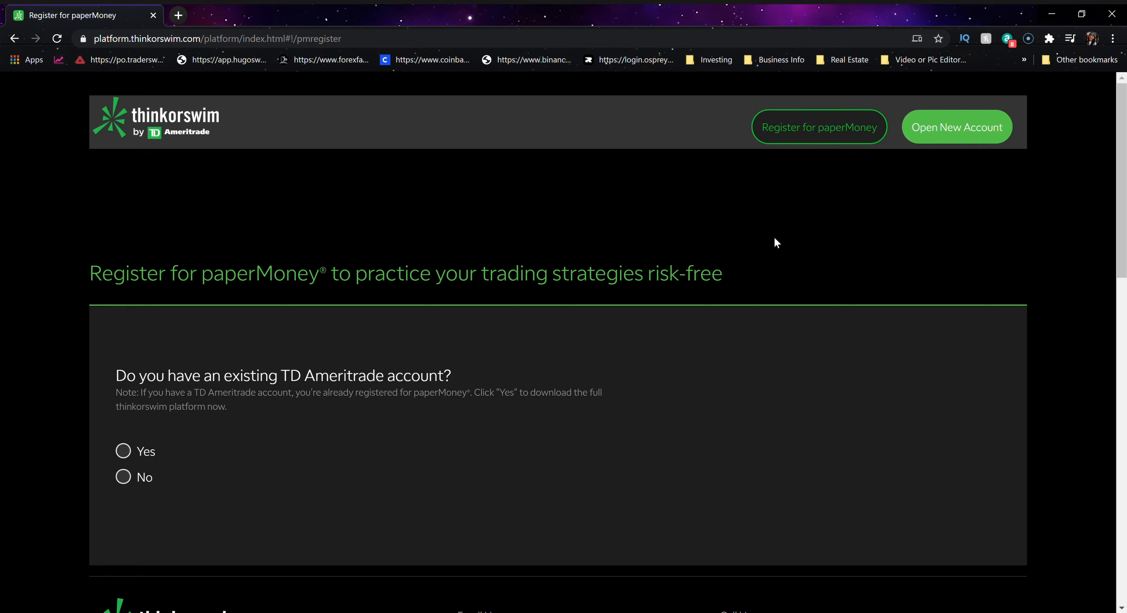
{"action": "mouse_move", "coordinate": [748, 232]}
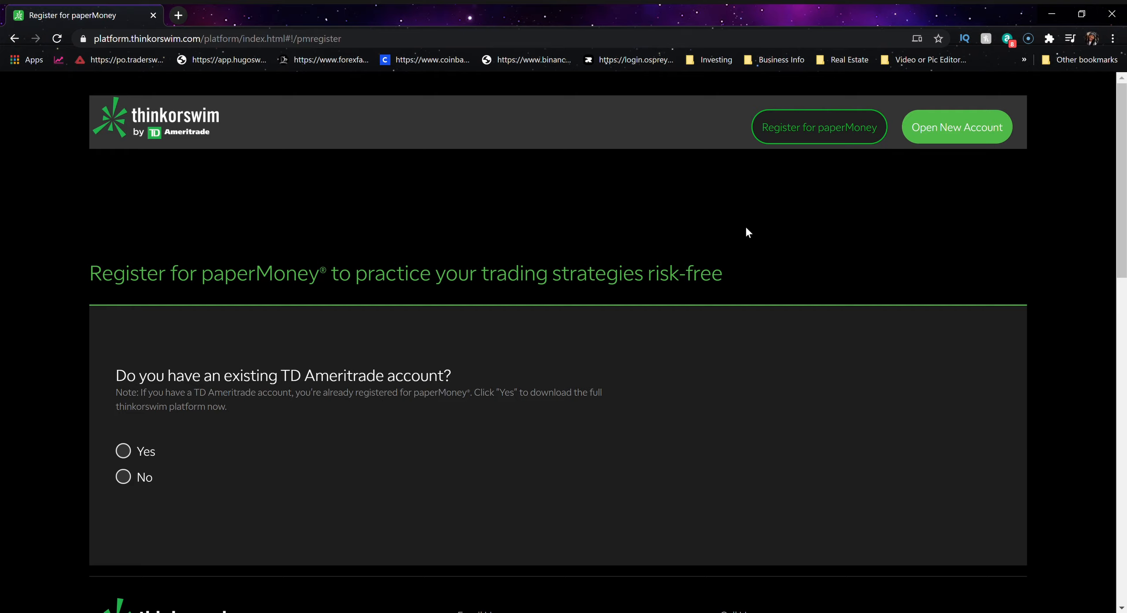
{"action": "scroll", "scroll_direction": "down", "scroll_amount": 3}
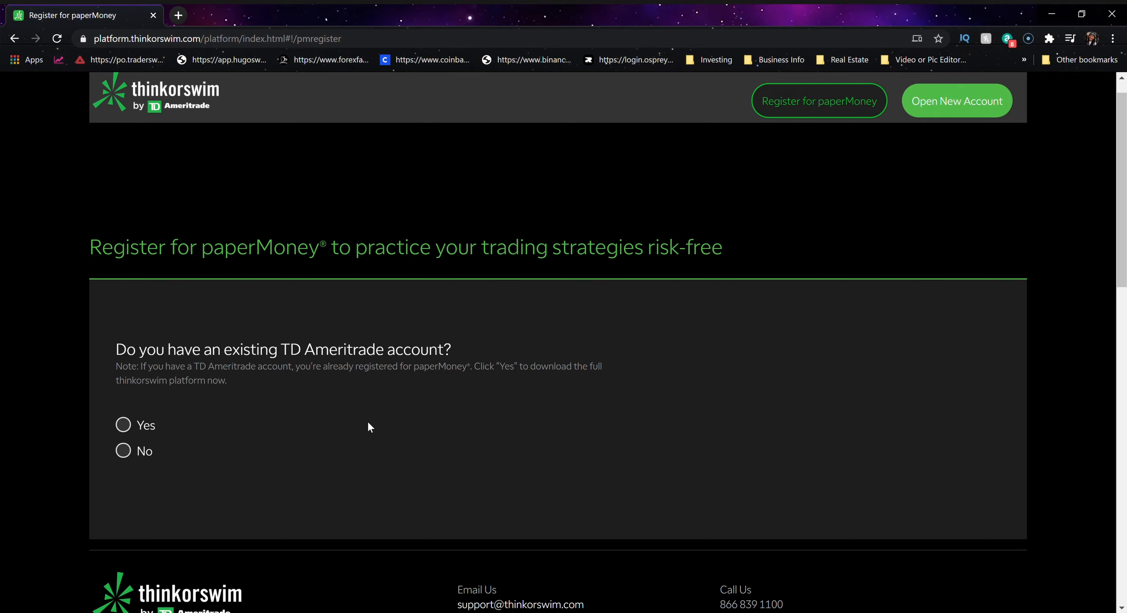
{"action": "scroll", "scroll_direction": "down", "scroll_amount": 3}
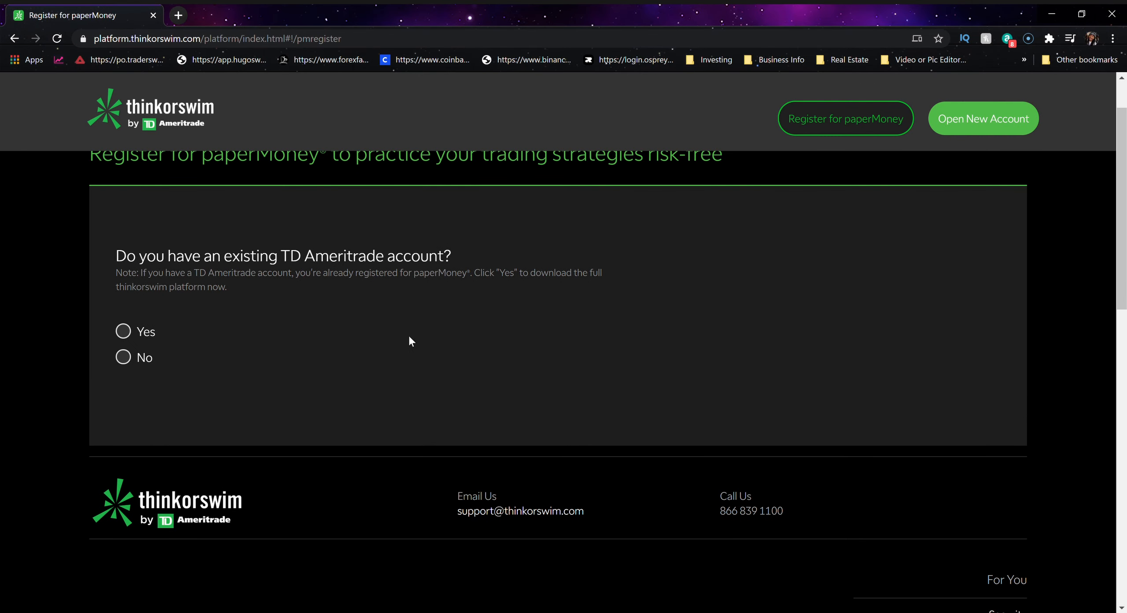
{"action": "mouse_move", "coordinate": [619, 346]}
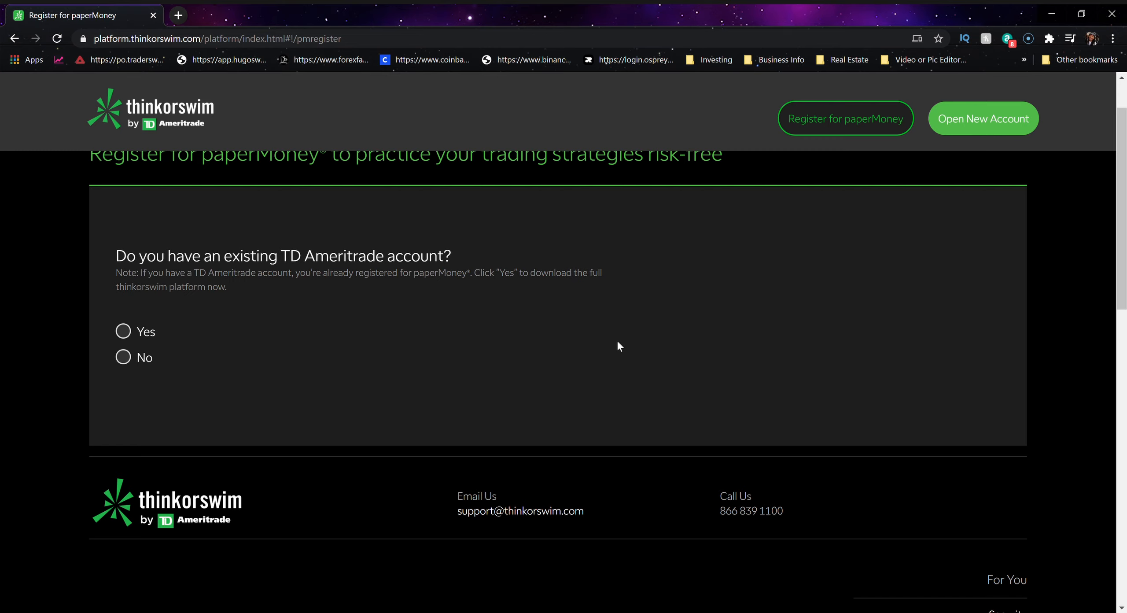
{"action": "scroll", "scroll_direction": "down", "scroll_amount": 3}
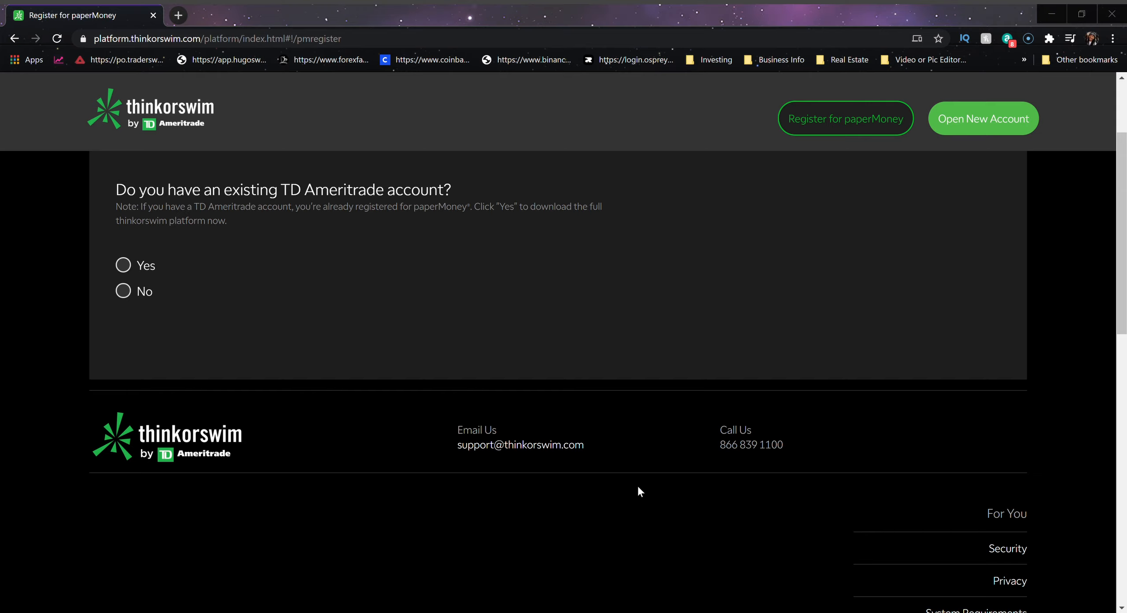
{"action": "mouse_move", "coordinate": [251, 152]}
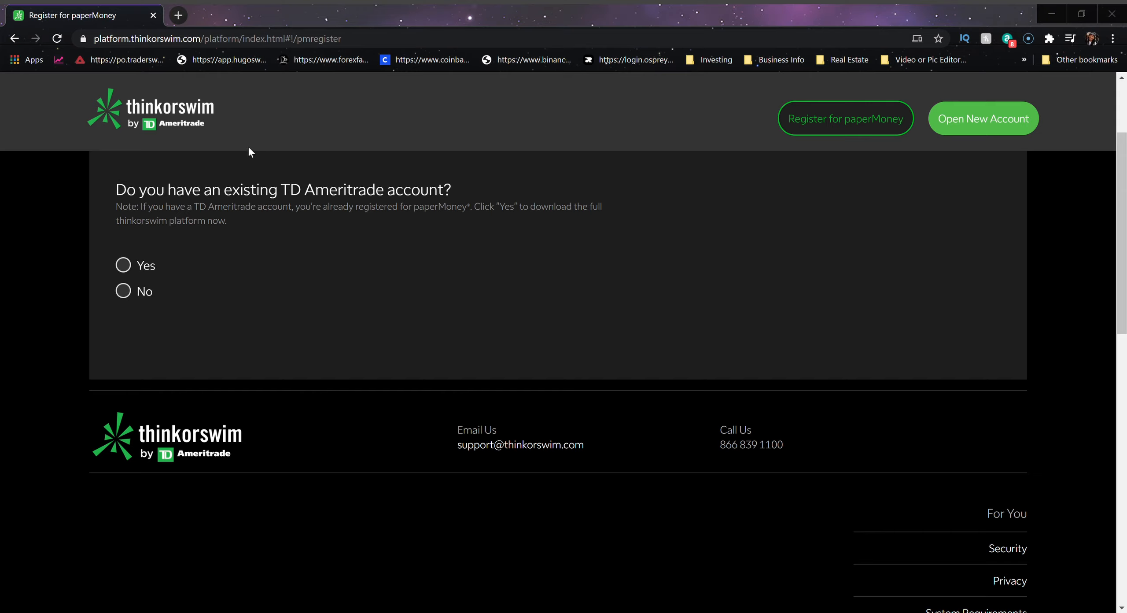
{"action": "mouse_move", "coordinate": [454, 238]}
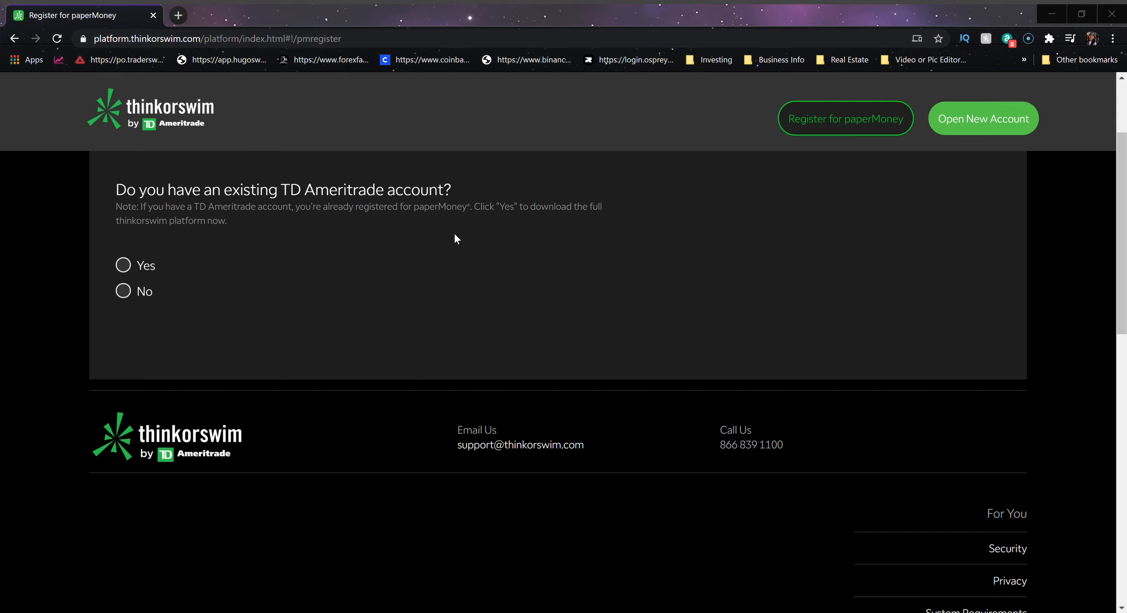
{"action": "mouse_move", "coordinate": [232, 272]}
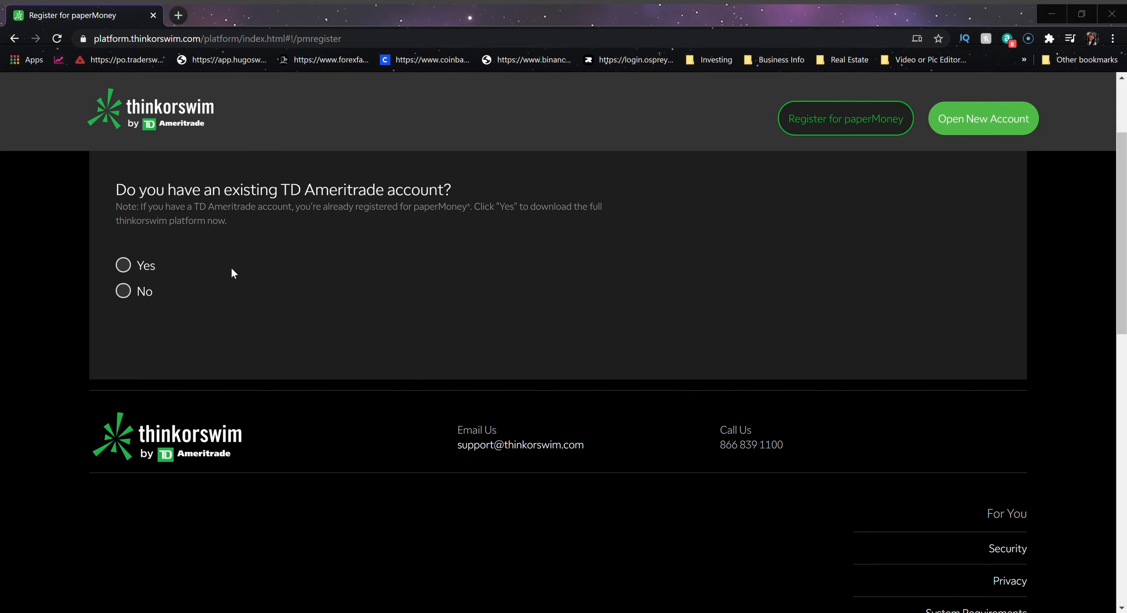
{"action": "mouse_move", "coordinate": [185, 177]}
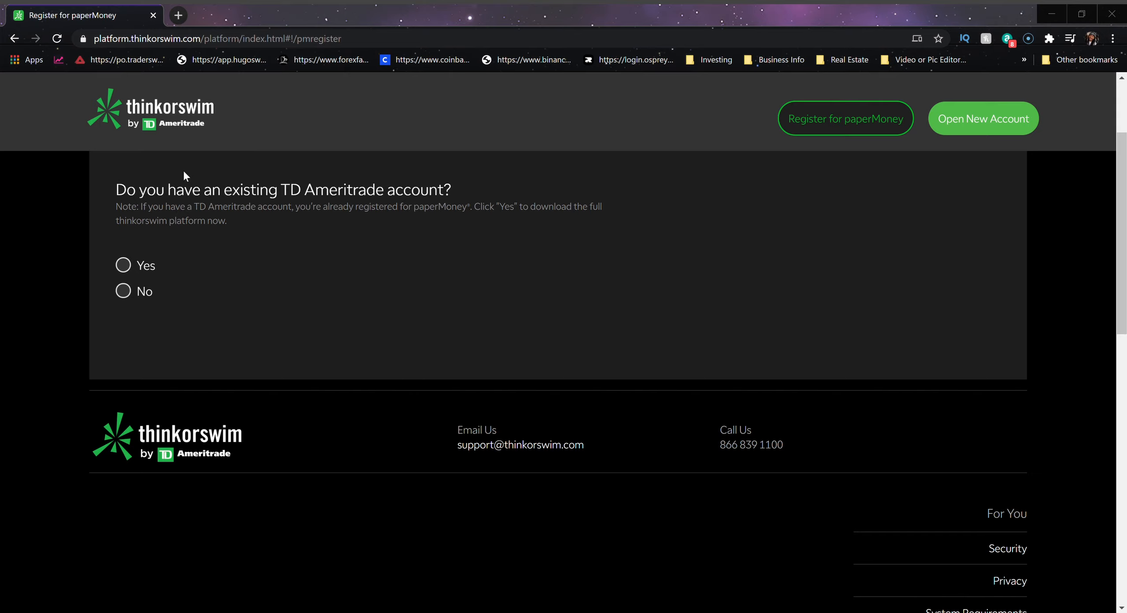
{"action": "mouse_move", "coordinate": [31, 46]}
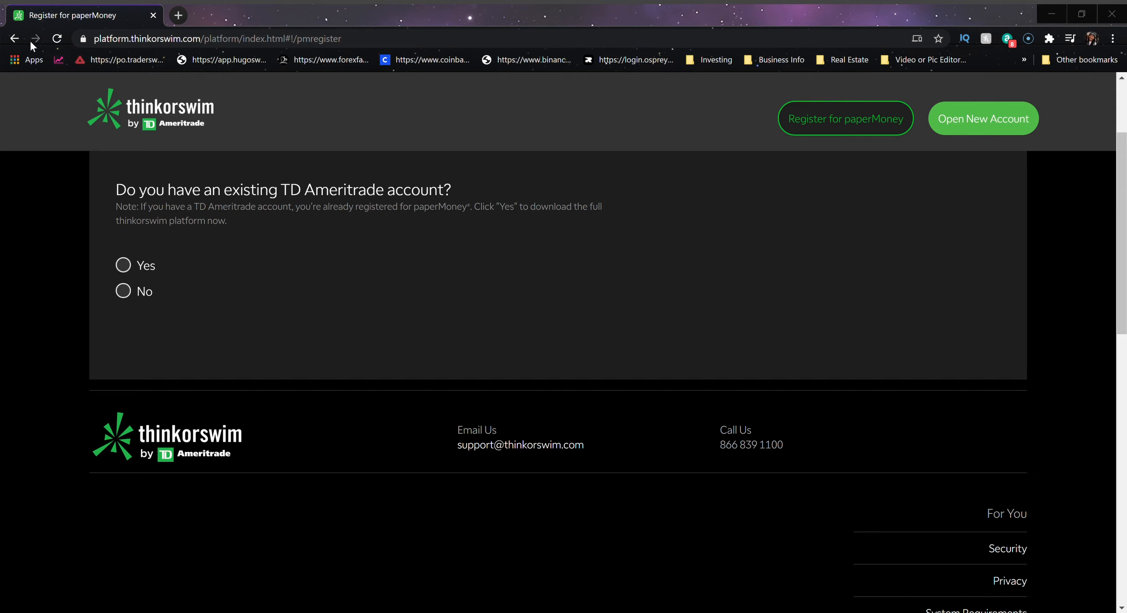
{"action": "mouse_move", "coordinate": [172, 54]}
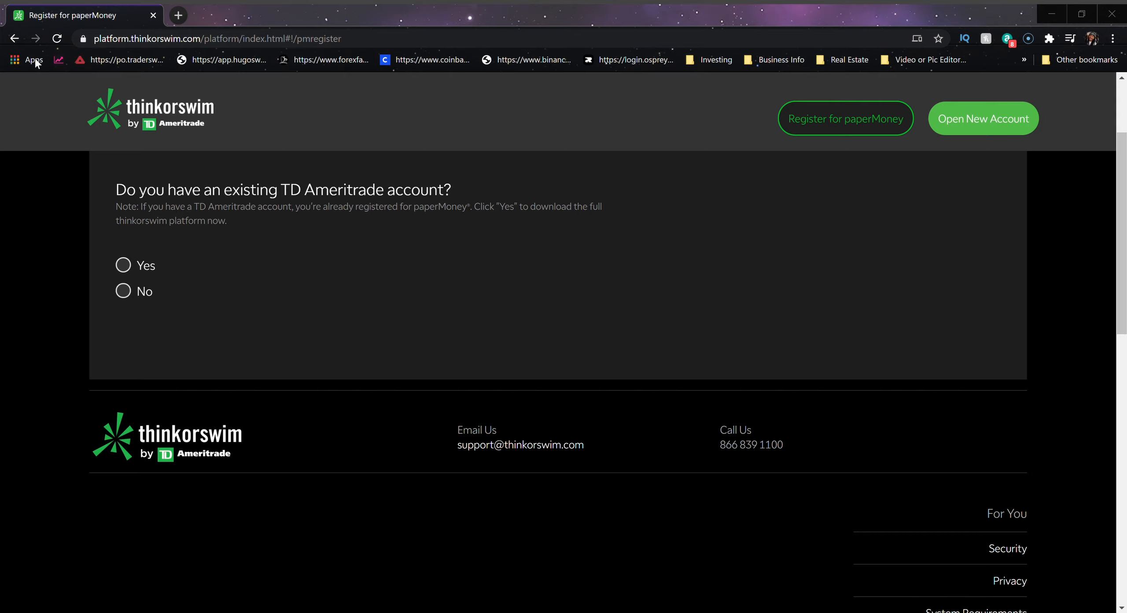
{"action": "mouse_move", "coordinate": [63, 74]}
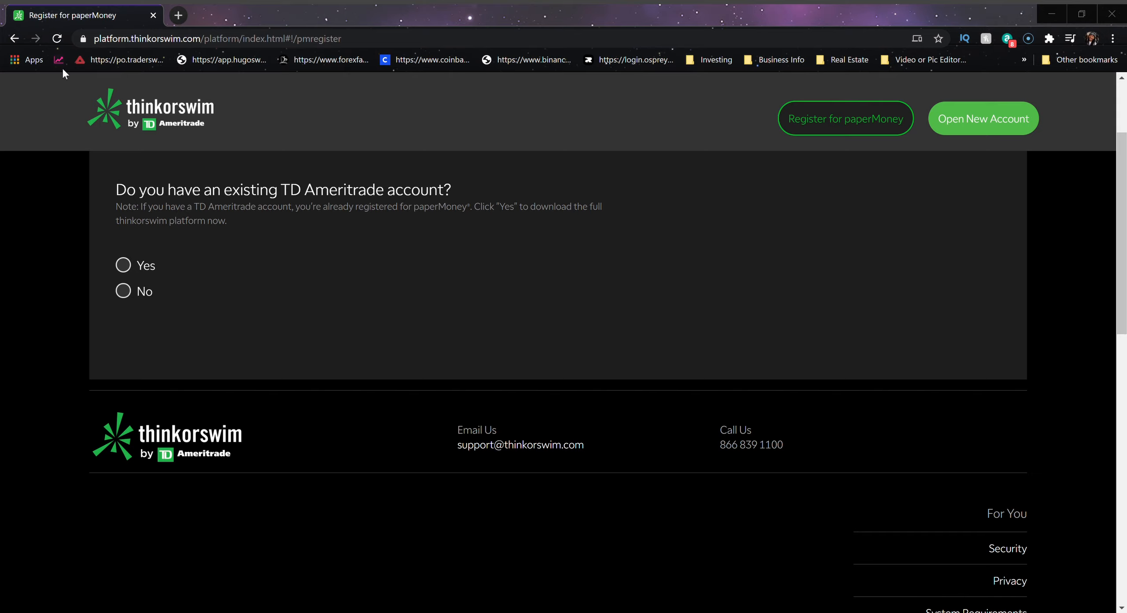
{"action": "mouse_move", "coordinate": [136, 171]}
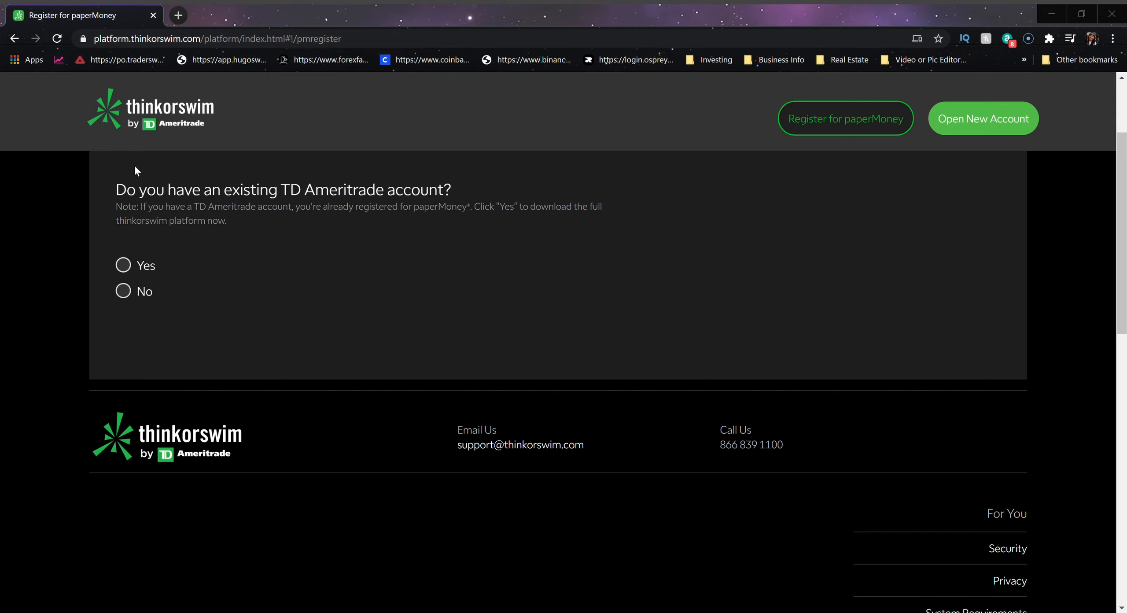
{"action": "mouse_move", "coordinate": [111, 333]}
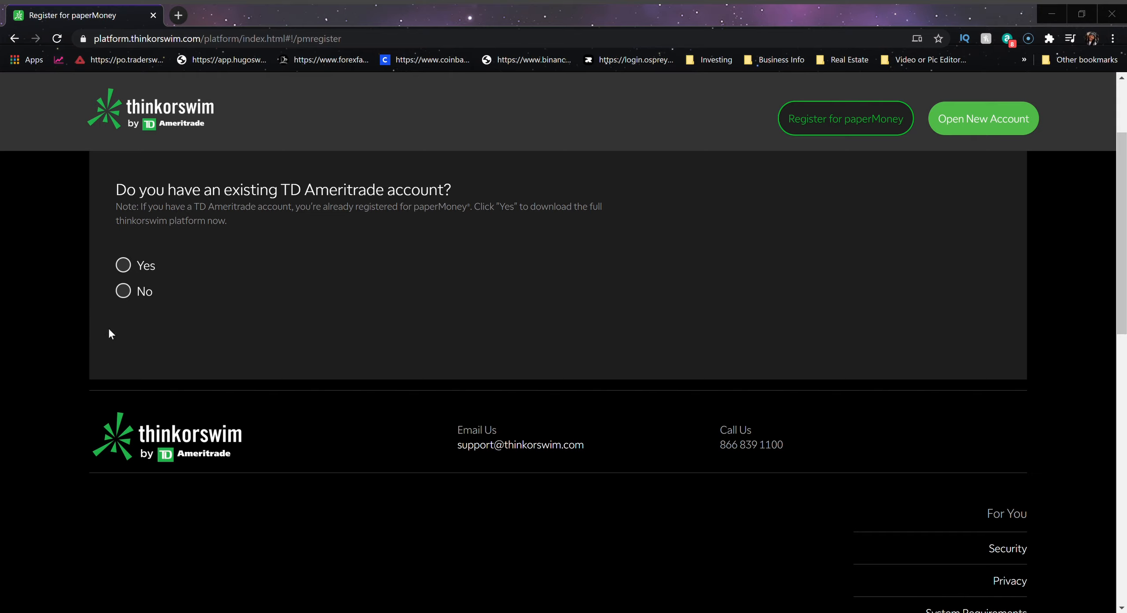
{"action": "mouse_move", "coordinate": [393, 509]}
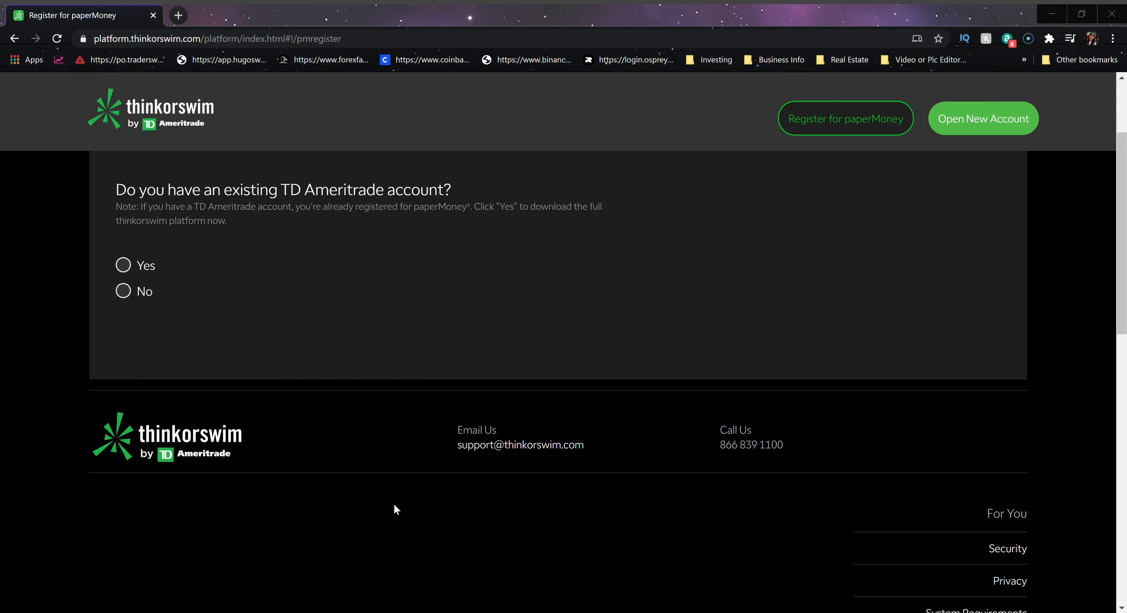
{"action": "mouse_move", "coordinate": [330, 538]}
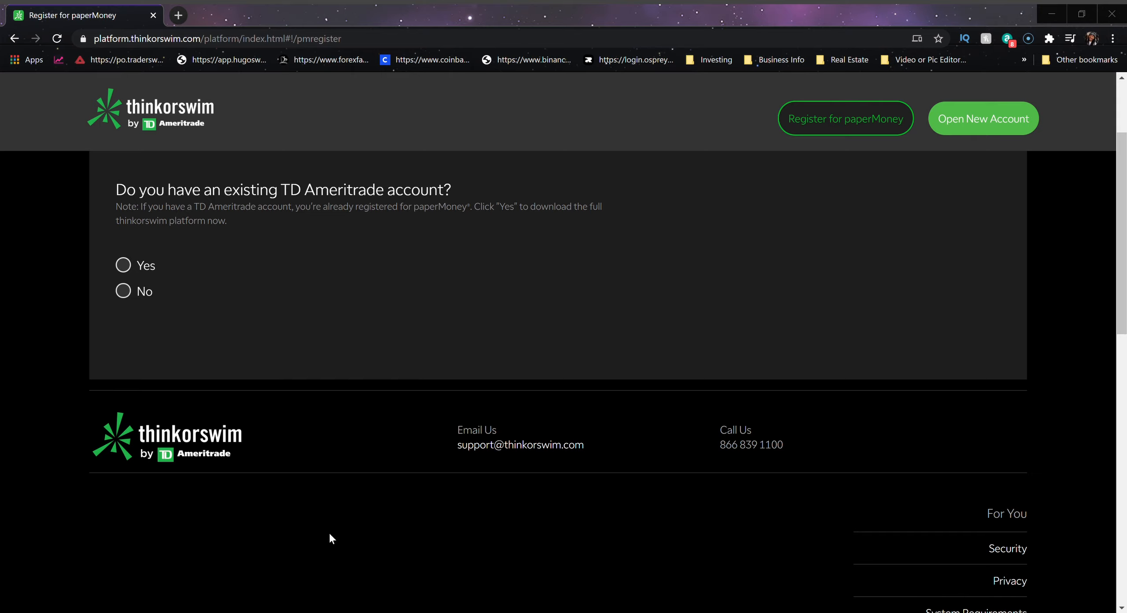
{"action": "mouse_move", "coordinate": [292, 48]}
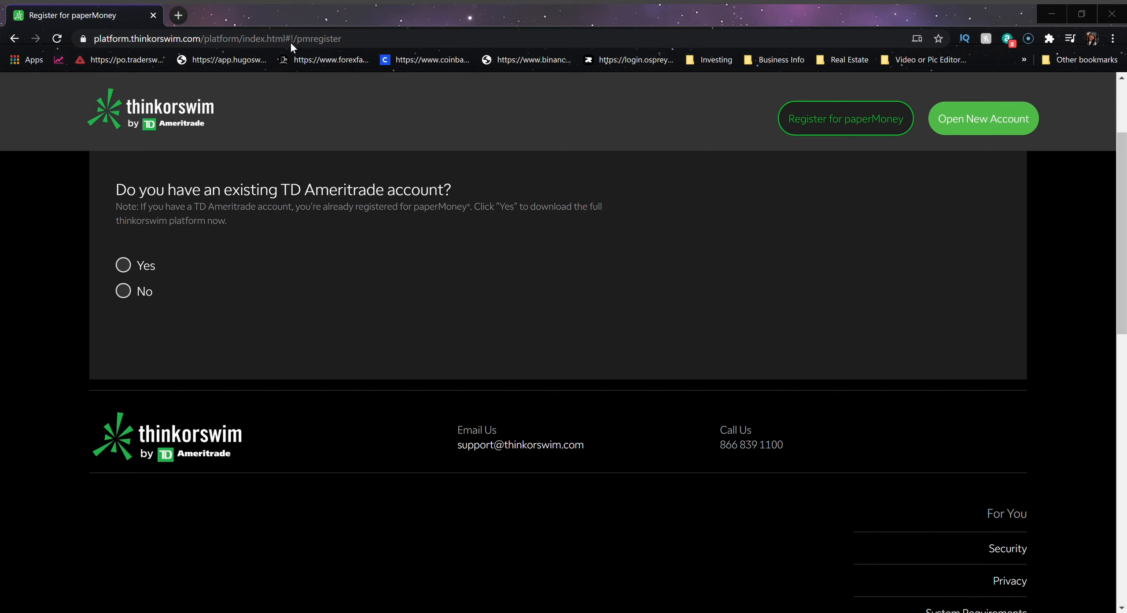
{"action": "mouse_move", "coordinate": [336, 36]}
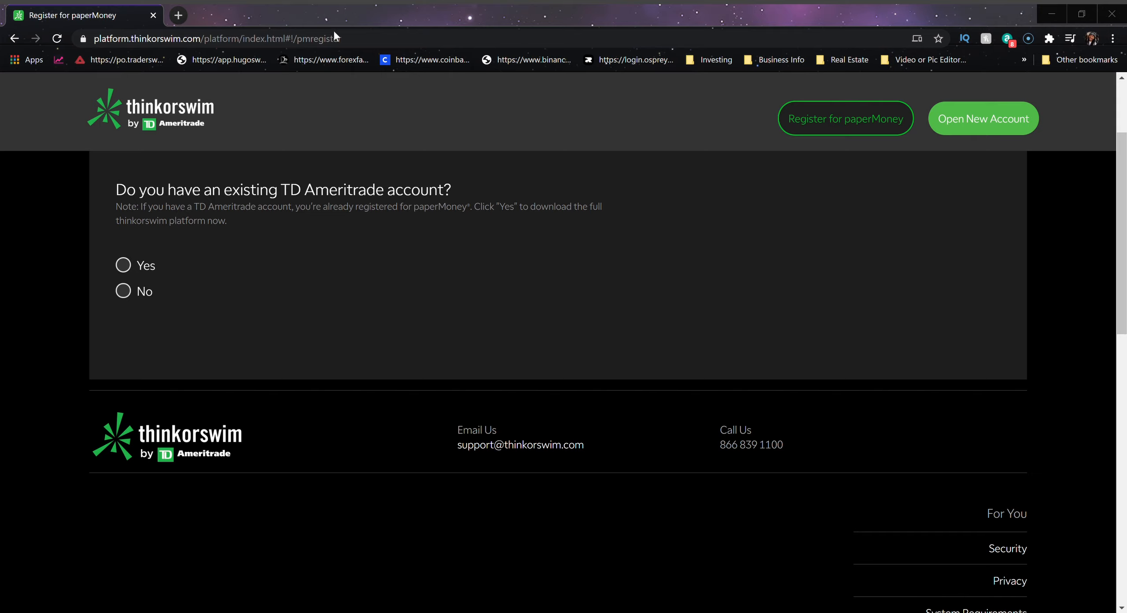
{"action": "mouse_move", "coordinate": [425, 41]}
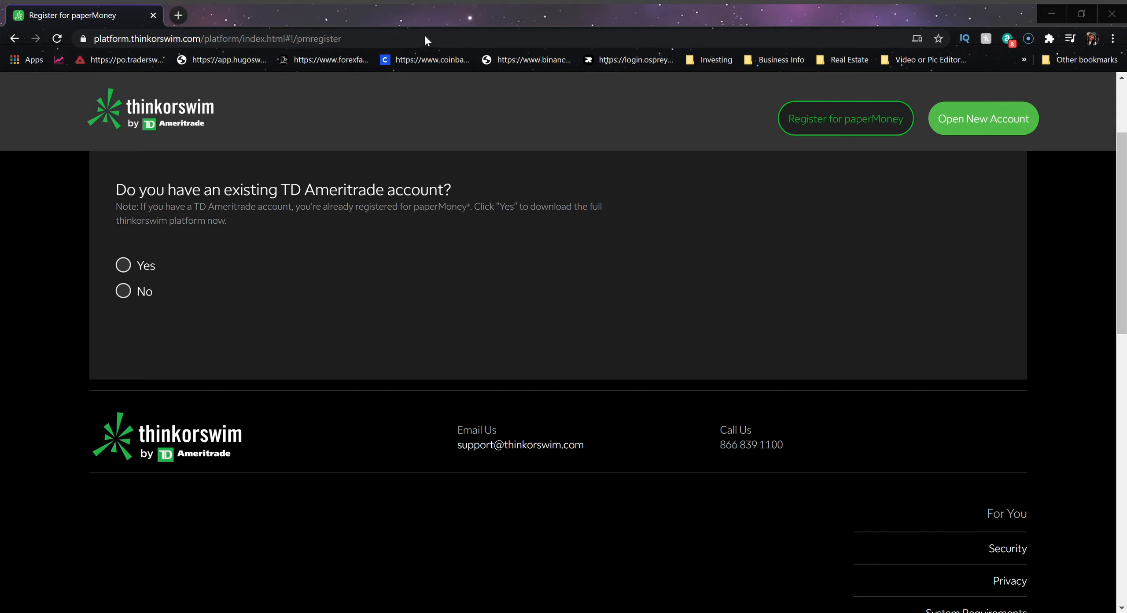
{"action": "mouse_move", "coordinate": [225, 37]}
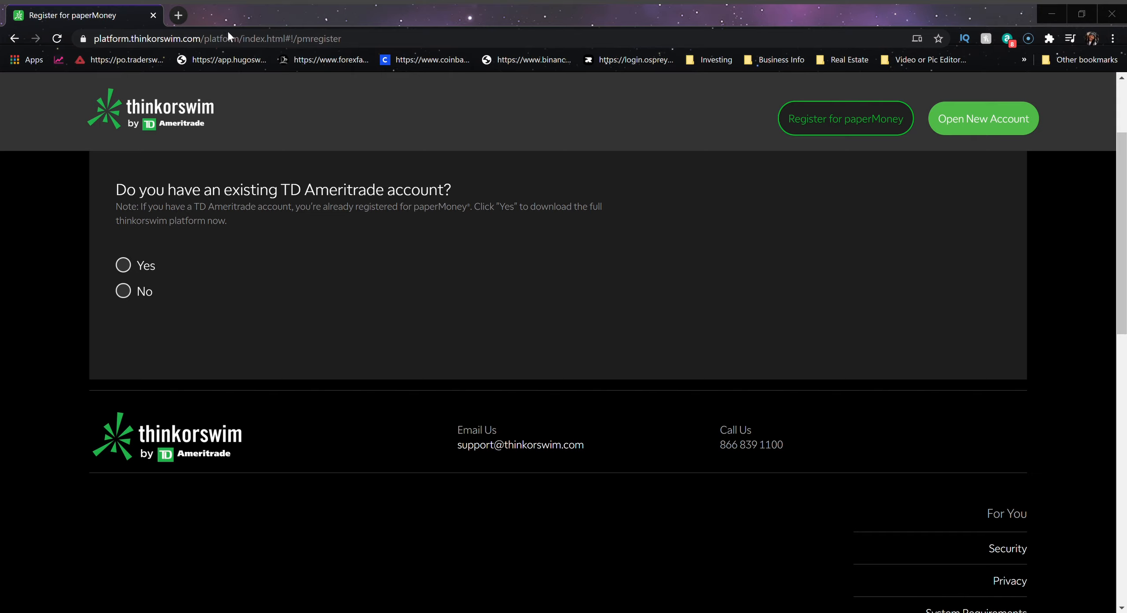
{"action": "mouse_move", "coordinate": [259, 39]}
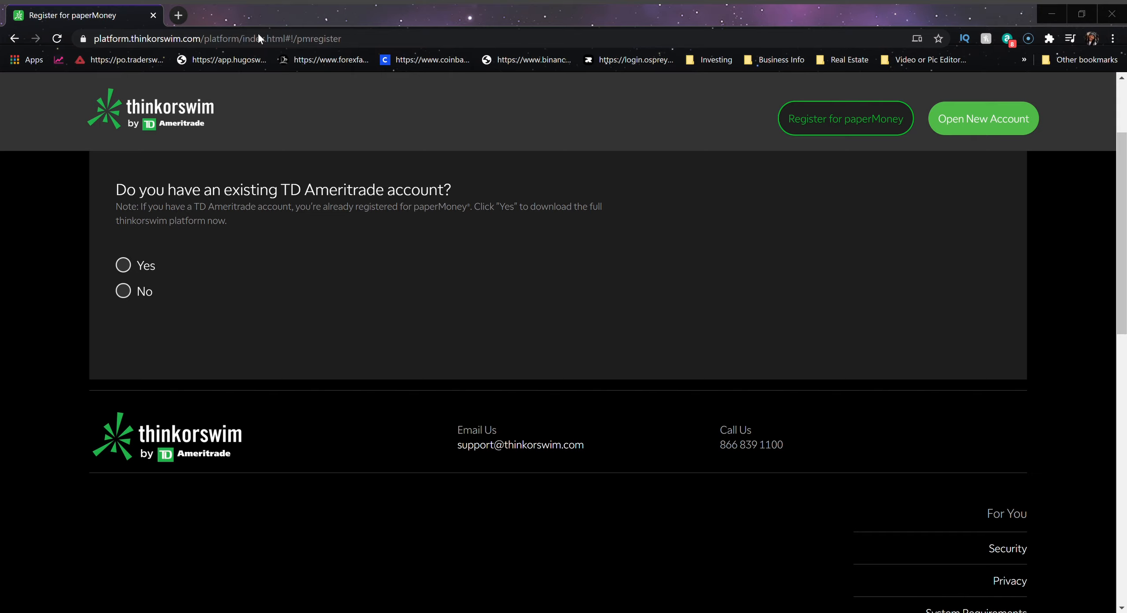
{"action": "mouse_move", "coordinate": [260, 39]}
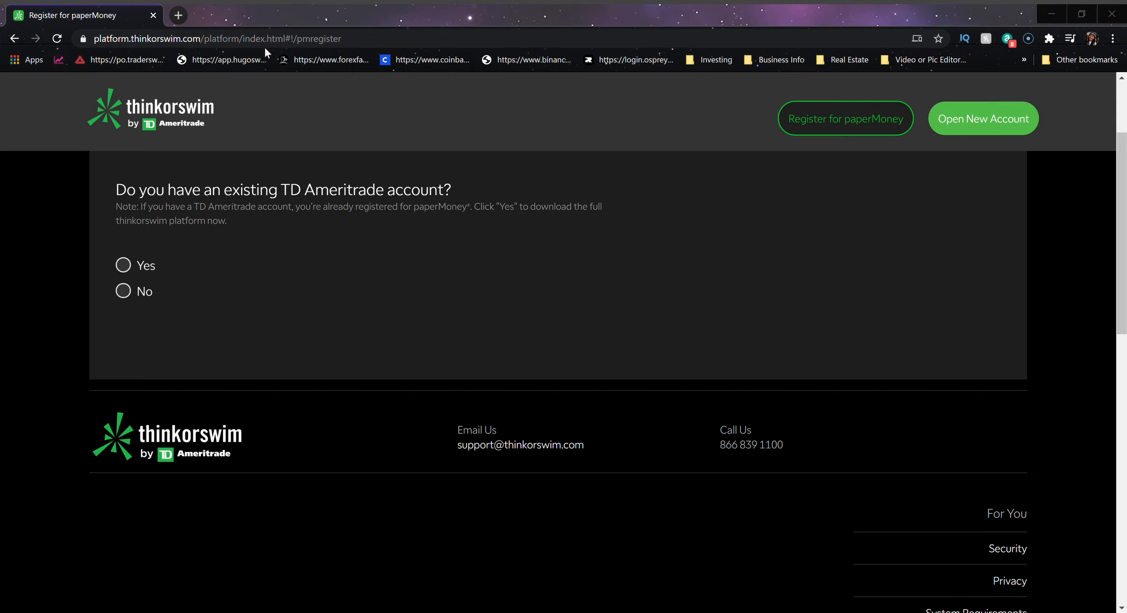
{"action": "mouse_move", "coordinate": [499, 54]}
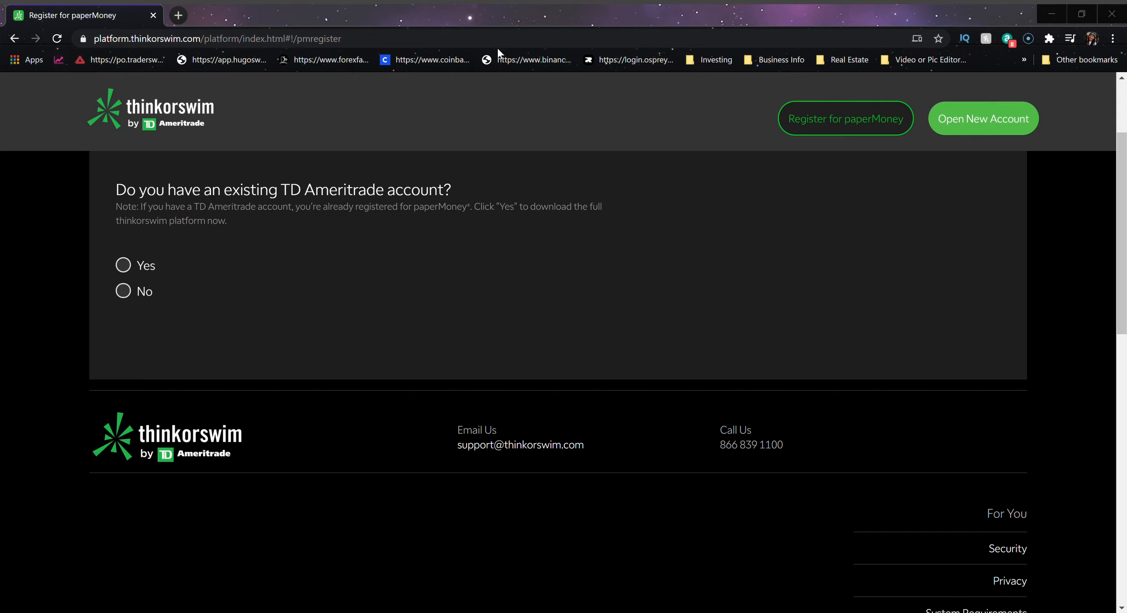
{"action": "mouse_move", "coordinate": [369, 61]}
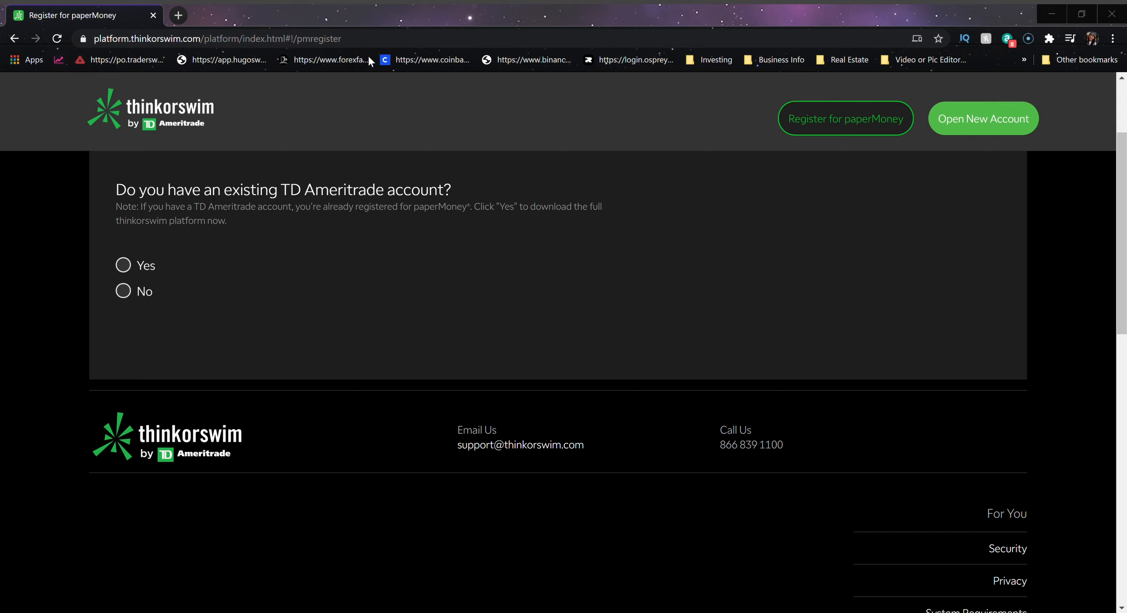
{"action": "mouse_move", "coordinate": [380, 40]}
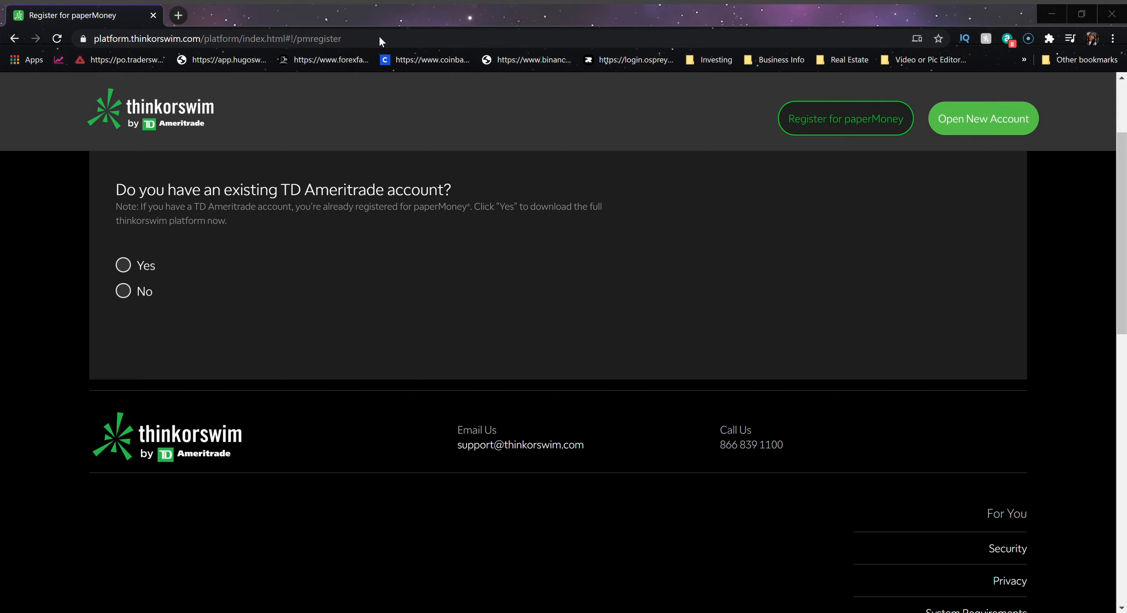
{"action": "mouse_move", "coordinate": [427, 32]}
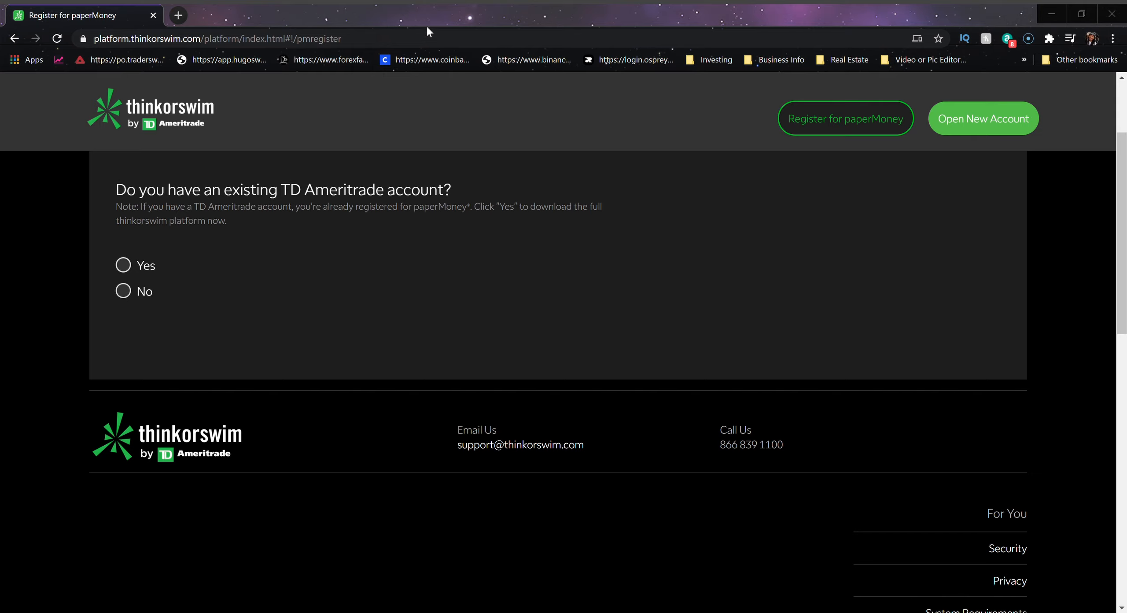
{"action": "mouse_move", "coordinate": [444, 34]}
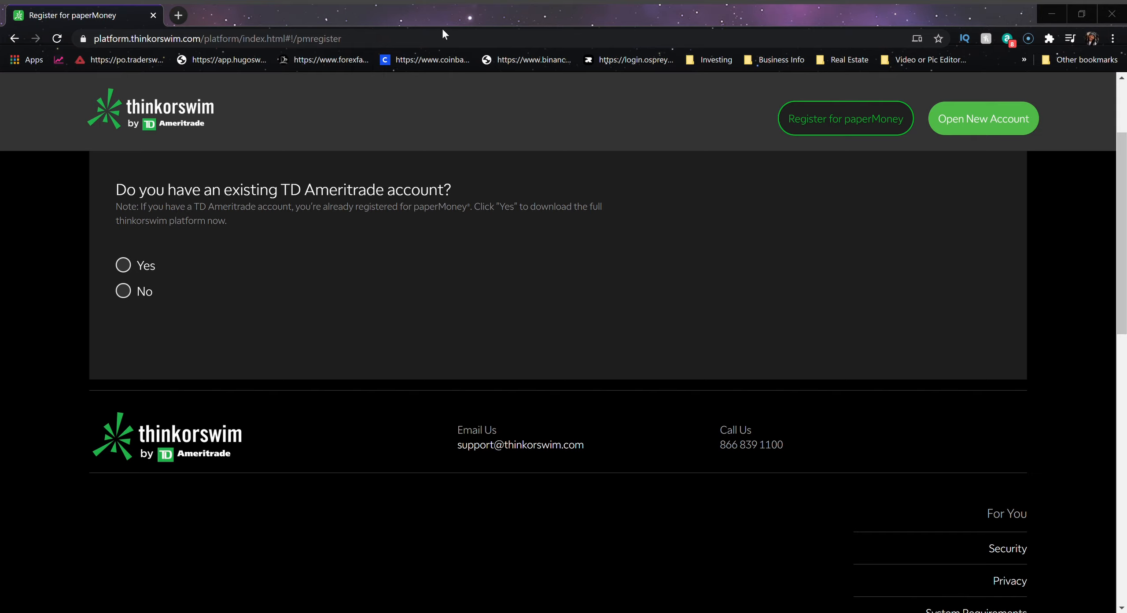
{"action": "mouse_move", "coordinate": [374, 37]}
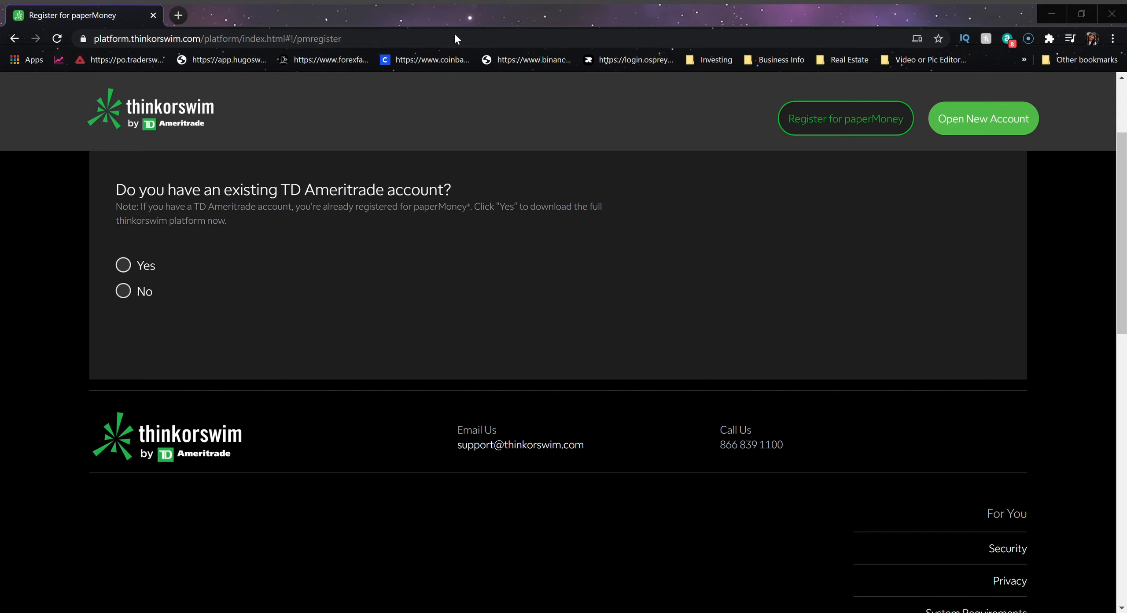
{"action": "mouse_move", "coordinate": [495, 34]}
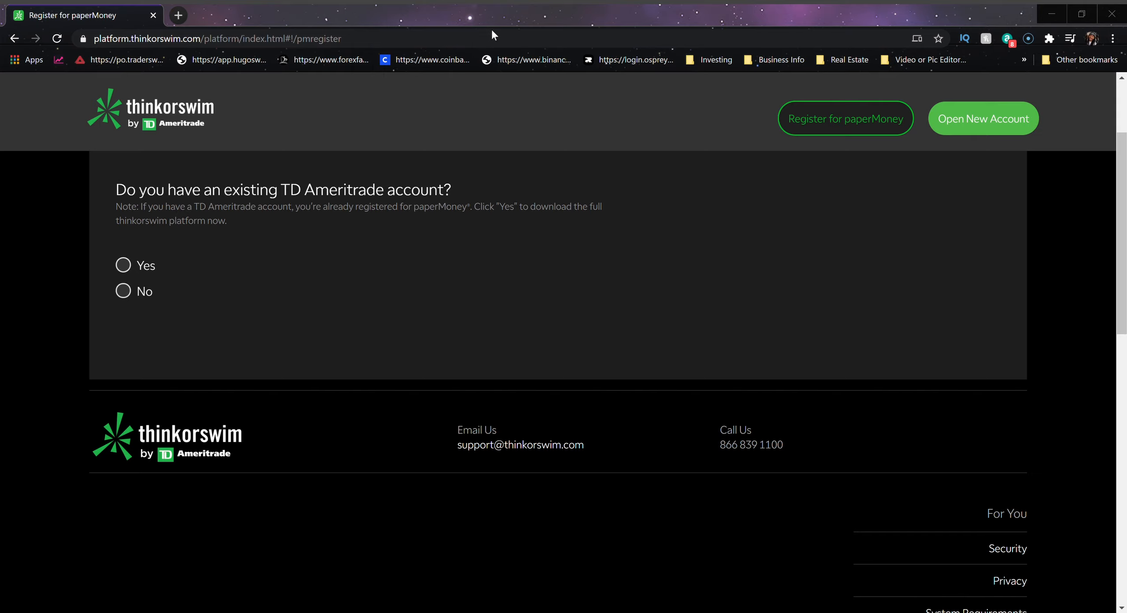
{"action": "mouse_move", "coordinate": [616, 337]}
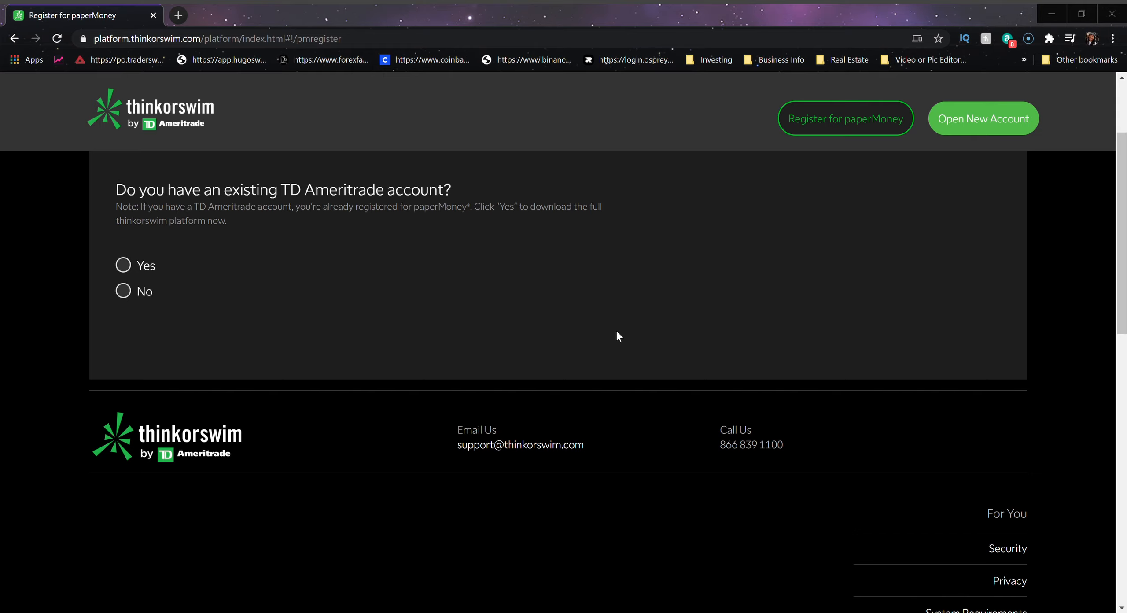
{"action": "mouse_move", "coordinate": [568, 371]}
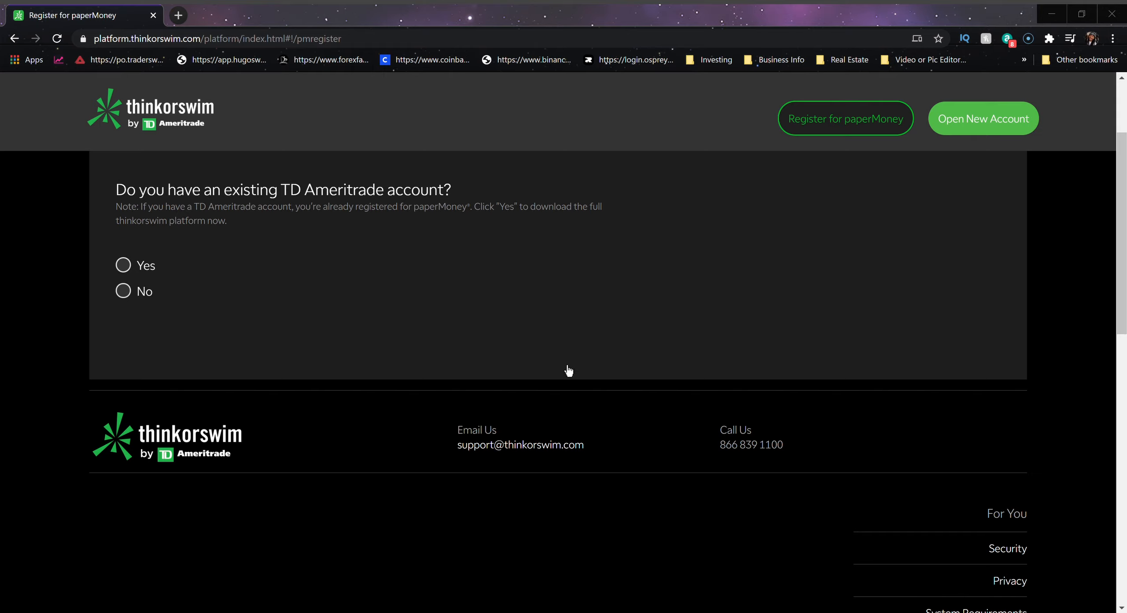
{"action": "mouse_move", "coordinate": [564, 367]}
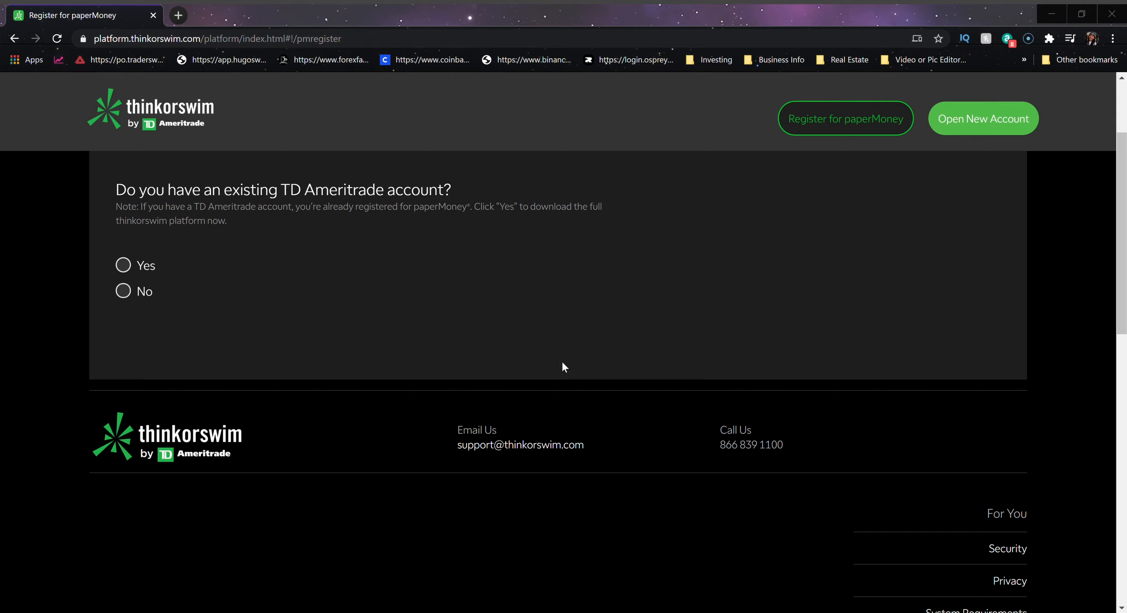
{"action": "mouse_move", "coordinate": [644, 303]}
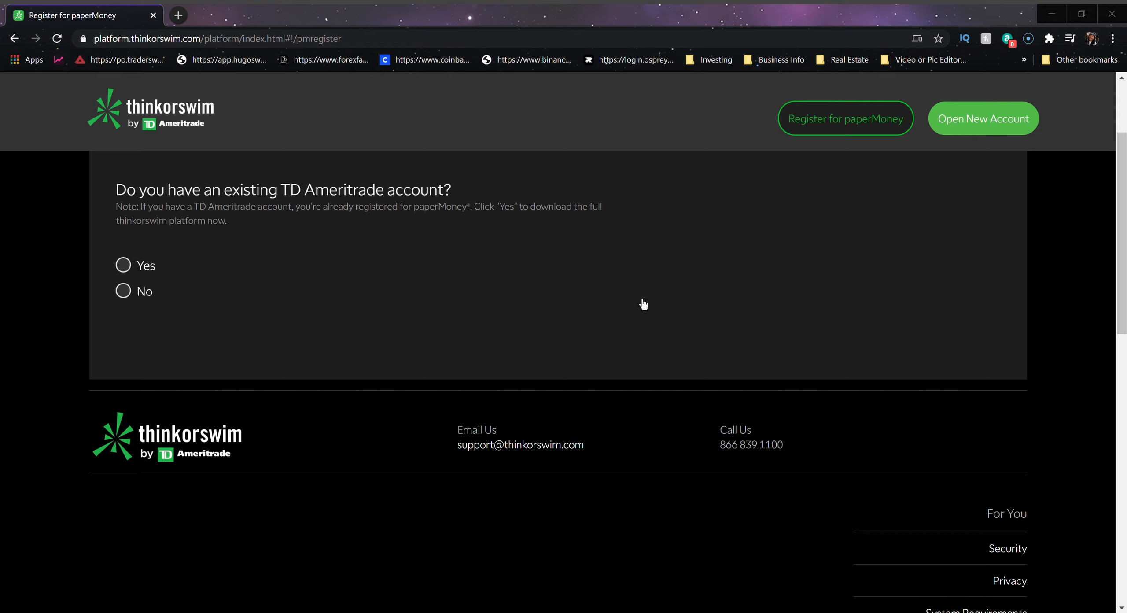
{"action": "mouse_move", "coordinate": [642, 335]}
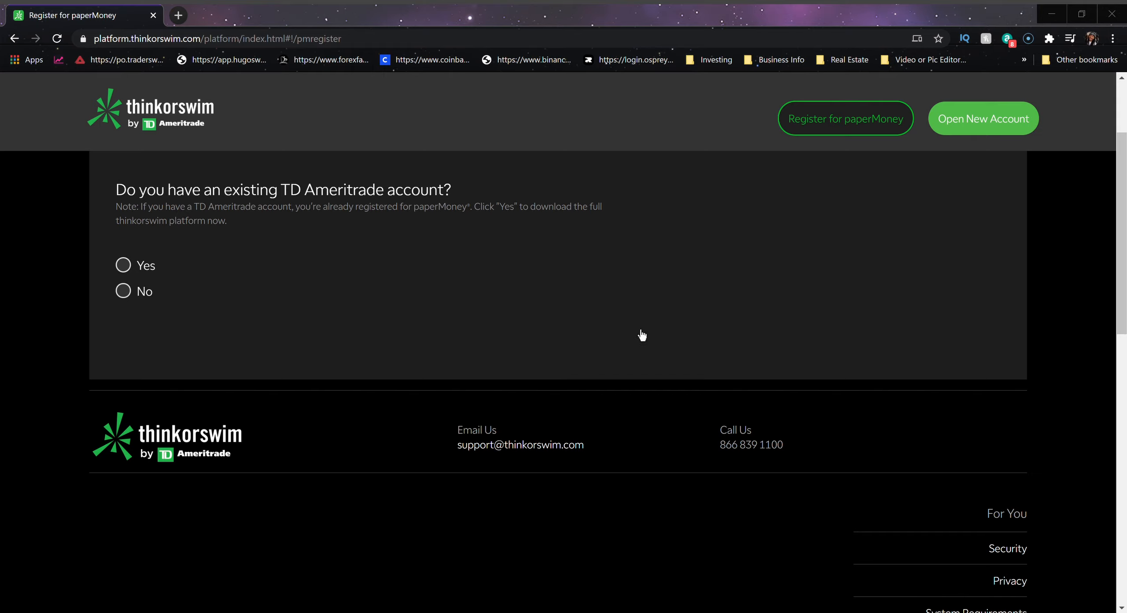
{"action": "mouse_move", "coordinate": [635, 335]}
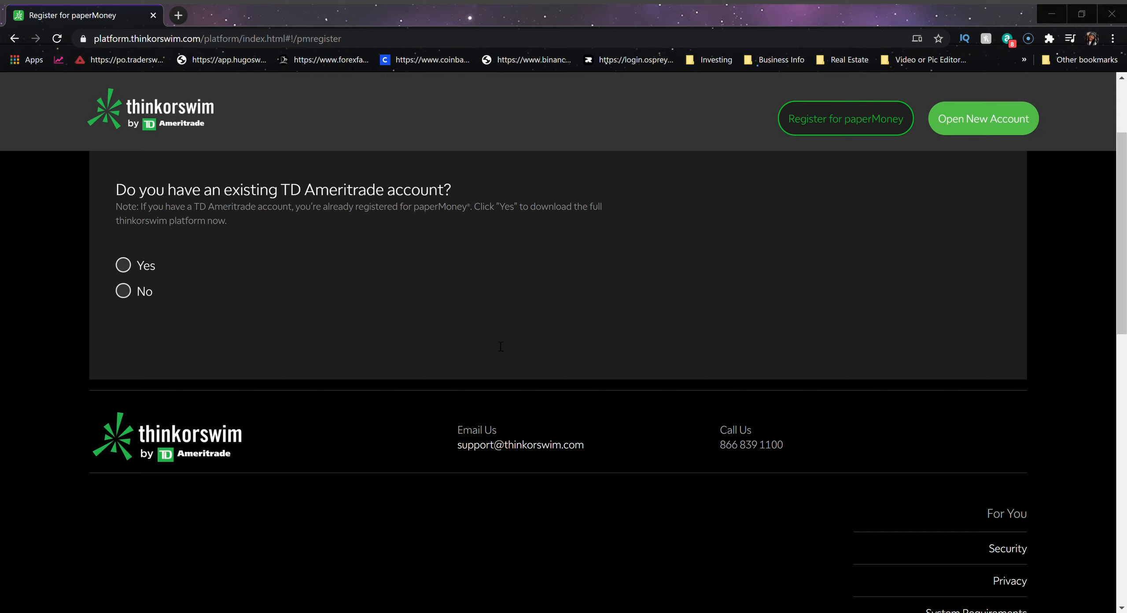
{"action": "mouse_move", "coordinate": [496, 37]}
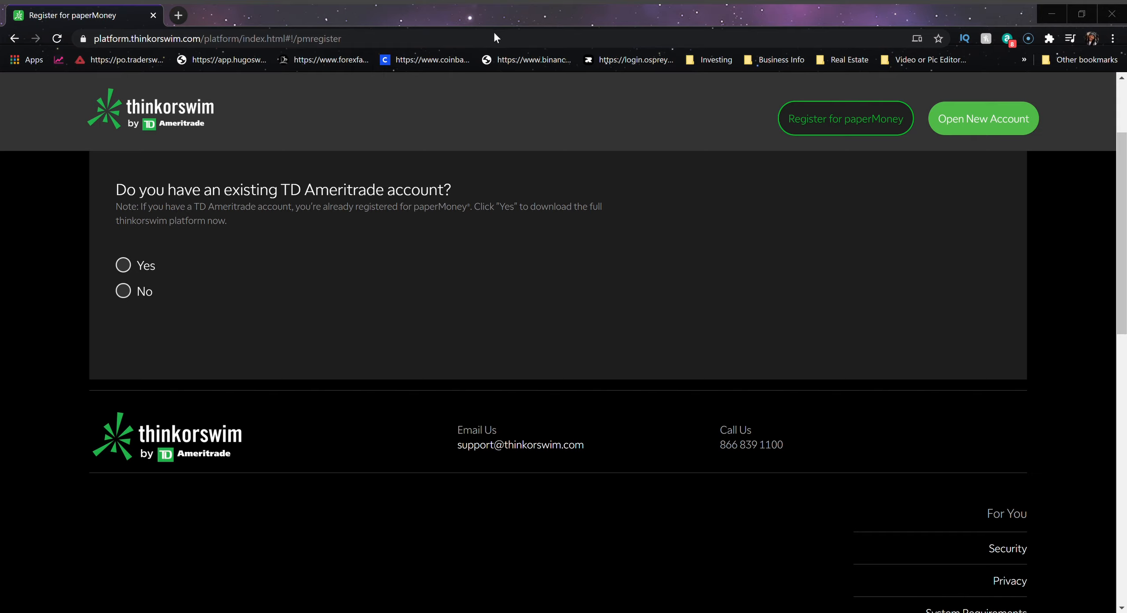
{"action": "mouse_move", "coordinate": [360, 271]}
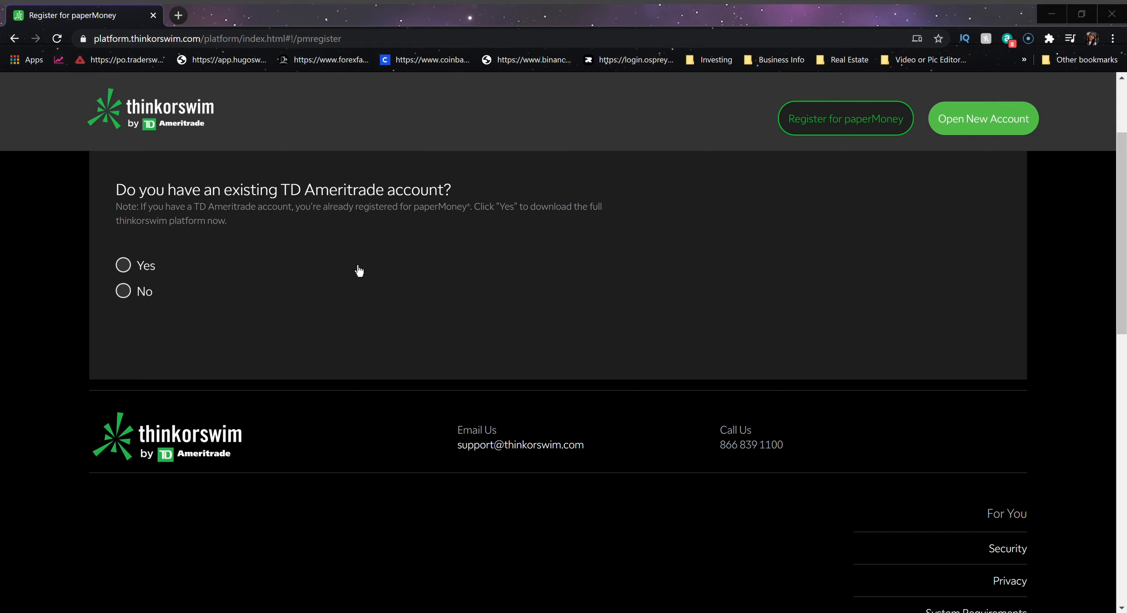
{"action": "mouse_move", "coordinate": [374, 391]}
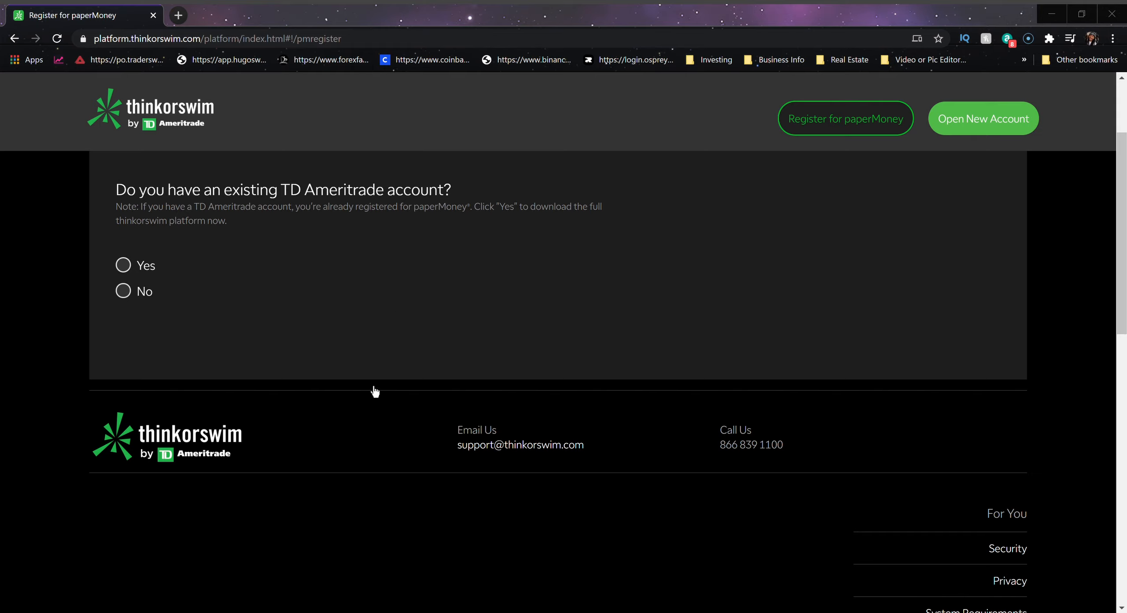